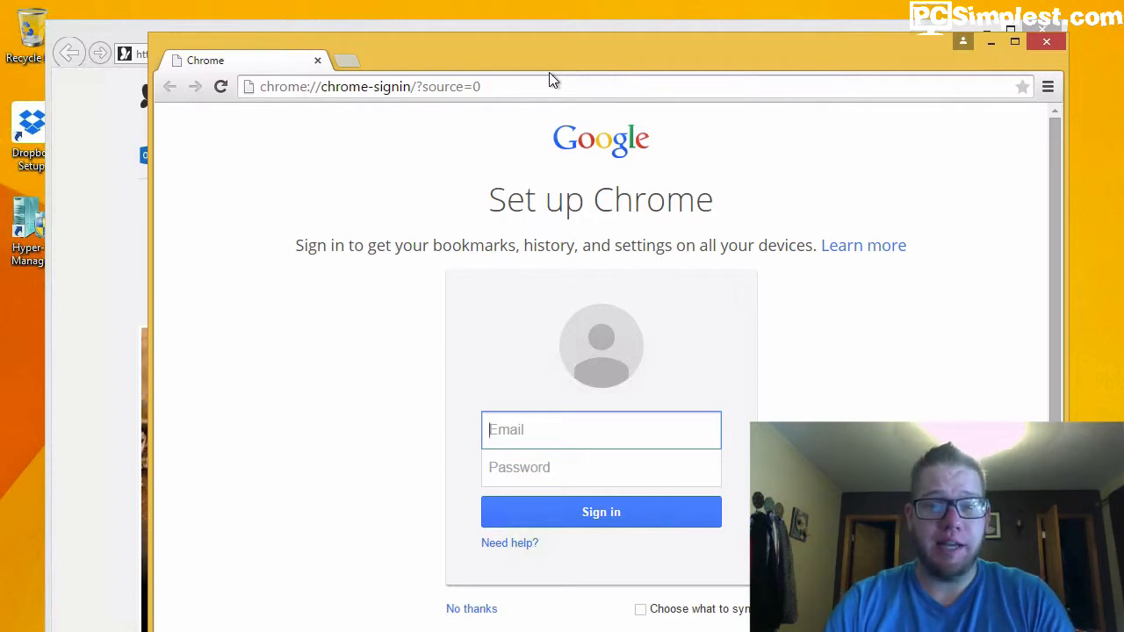
Load google.com and enter 'this is what i want to search for' in its search box
{"action": "left_click", "coordinate": [395, 86]}
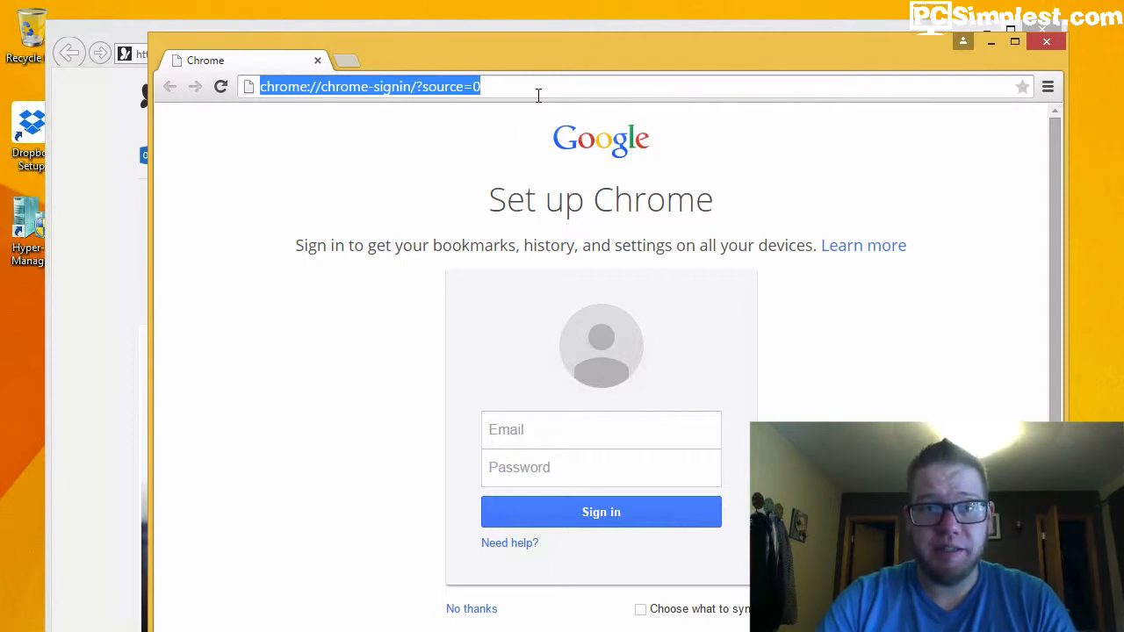
{"action": "type", "text": "google.com"}
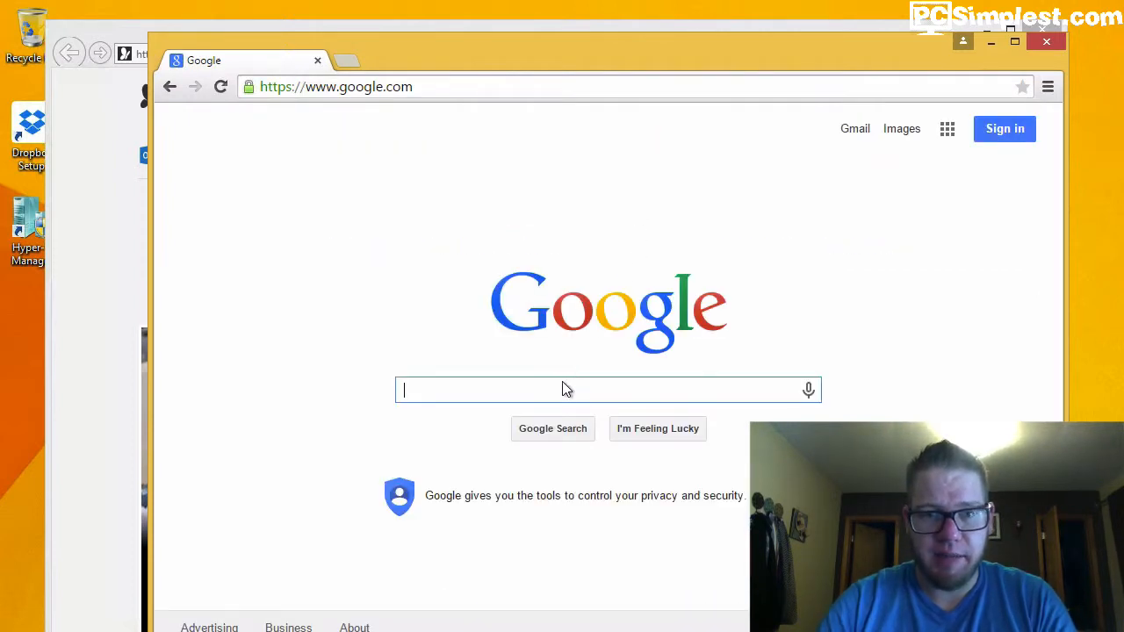
{"action": "type", "text": "this is what i"}
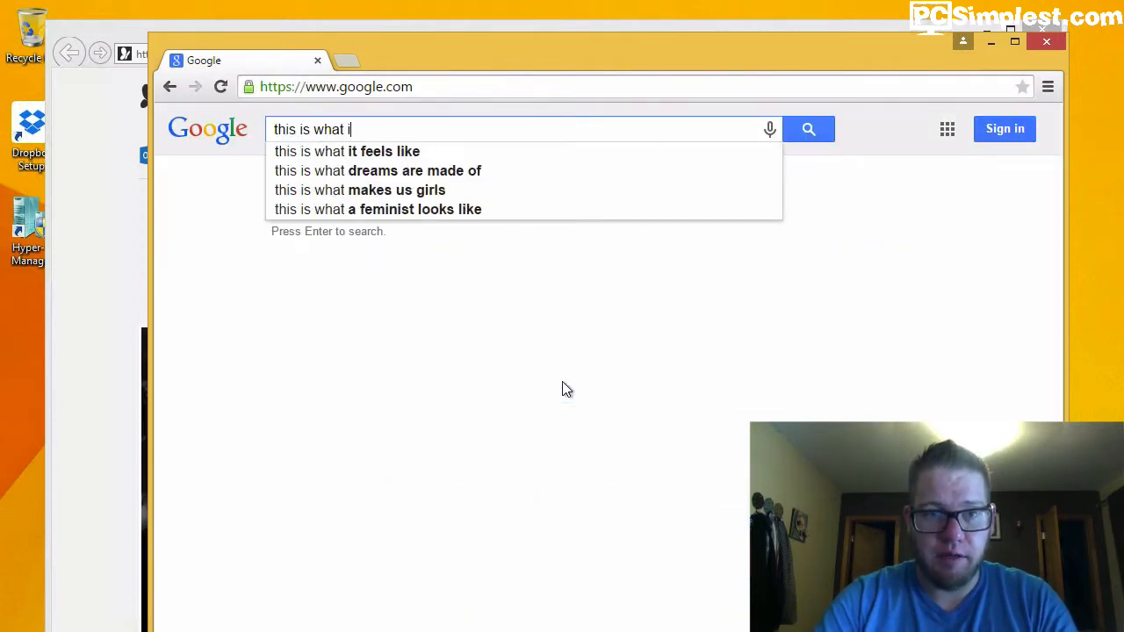
{"action": "type", "text": "want to search for"}
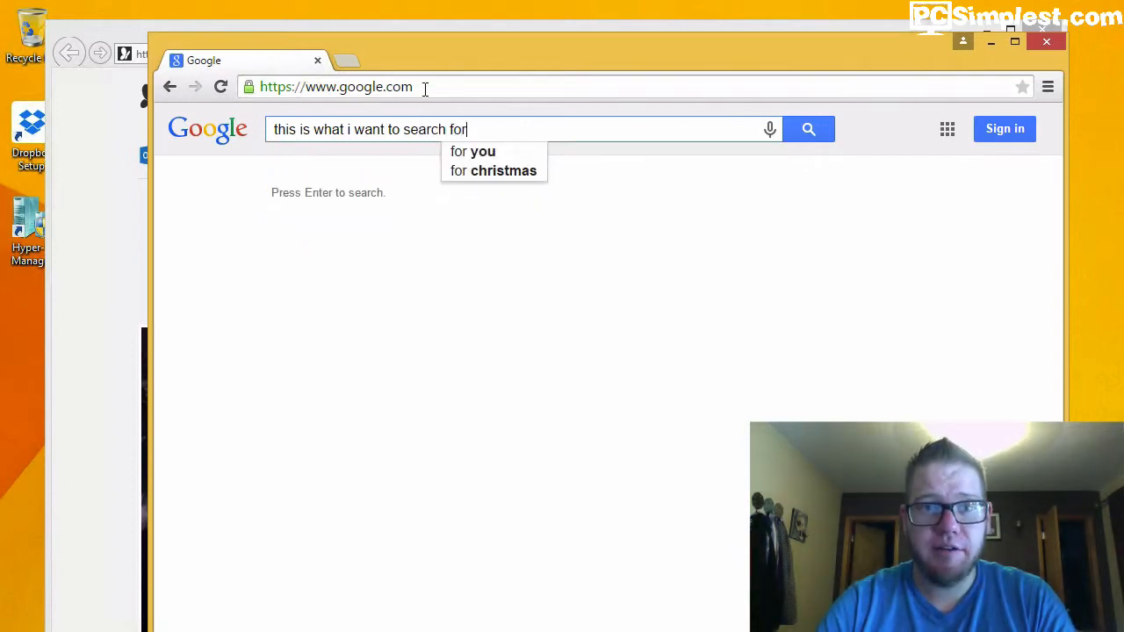
{"action": "left_click", "coordinate": [337, 86]}
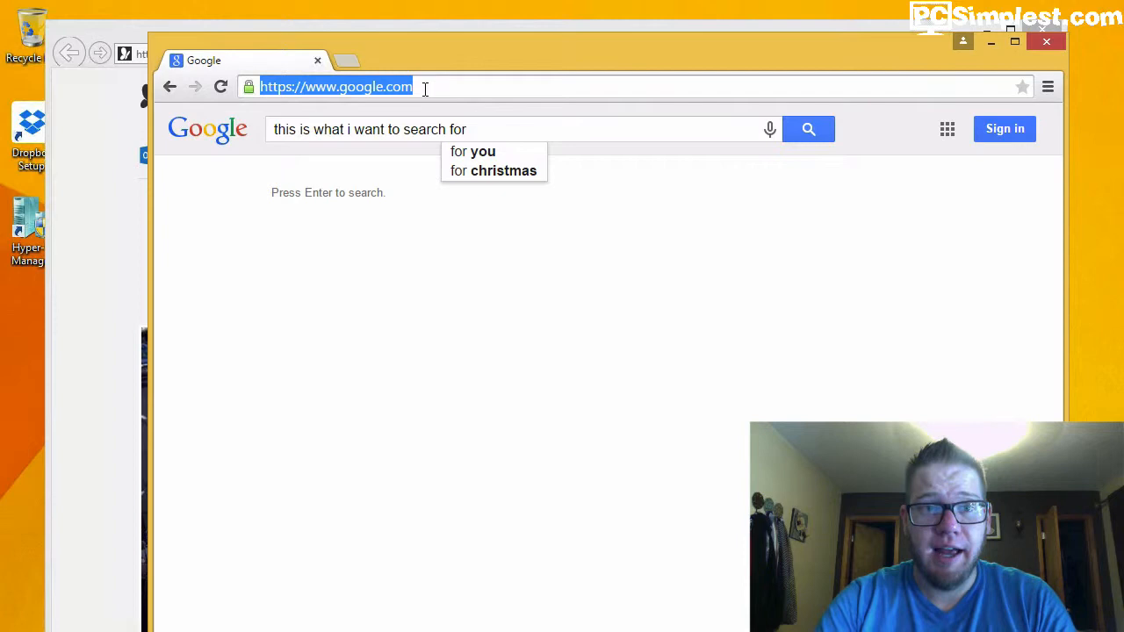
Search 'how do you build a snowman' from the address bar, then open a new tab
{"action": "type", "text": "how do you build a sn"}
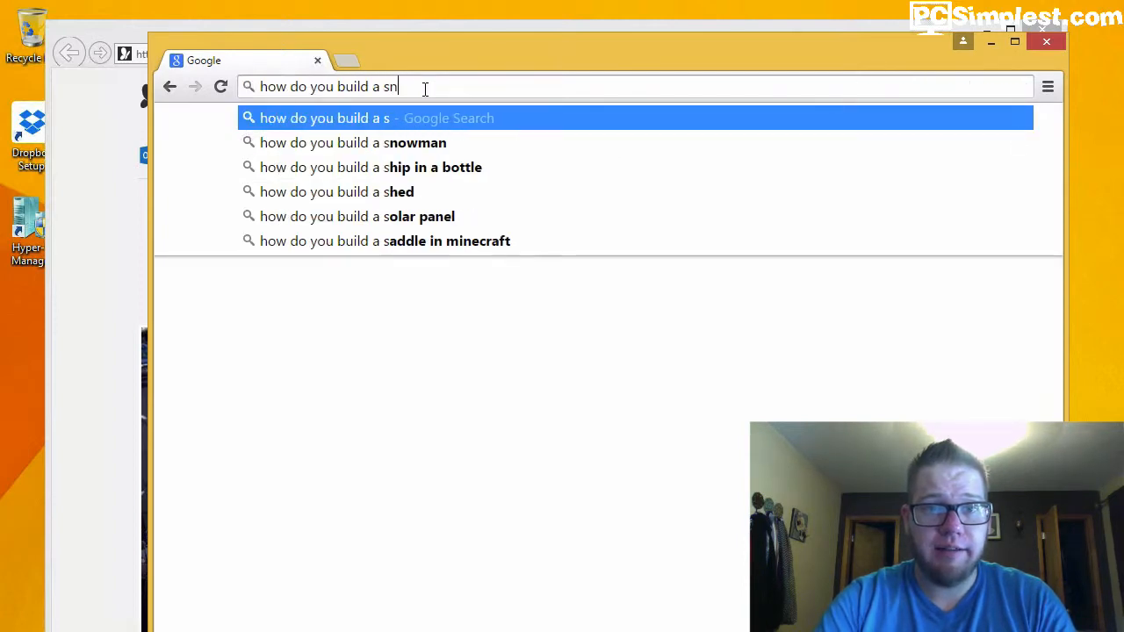
{"action": "left_click", "coordinate": [354, 143]}
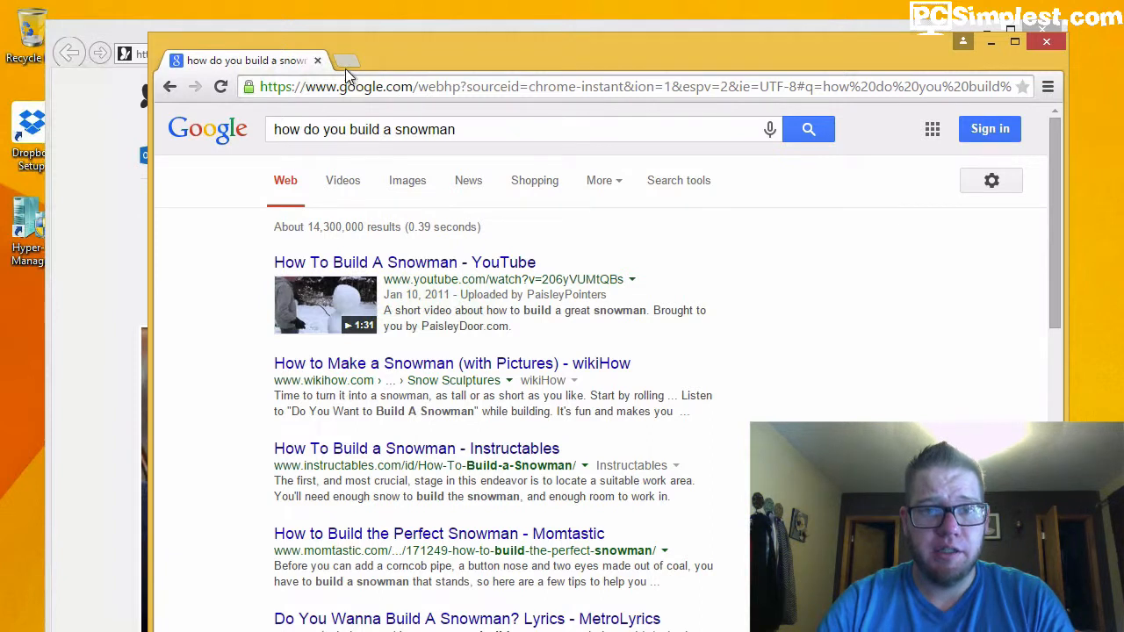
{"action": "left_click", "coordinate": [345, 59]}
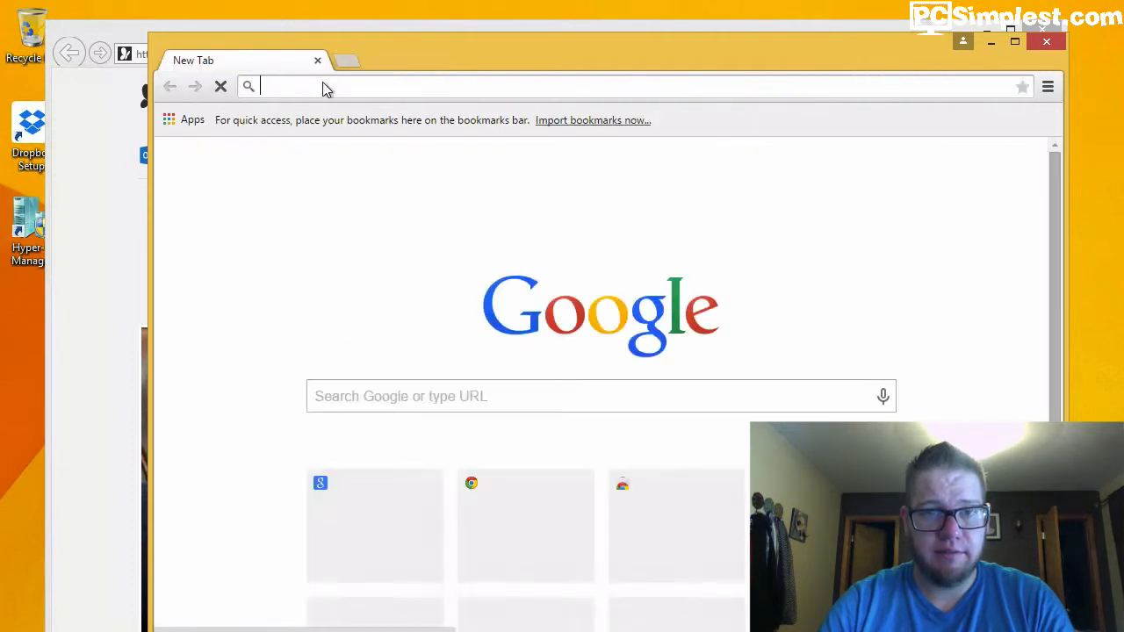
Search 'how to build a castle in minecraft' from the new tab's address bar
{"action": "type", "text": "how to build"}
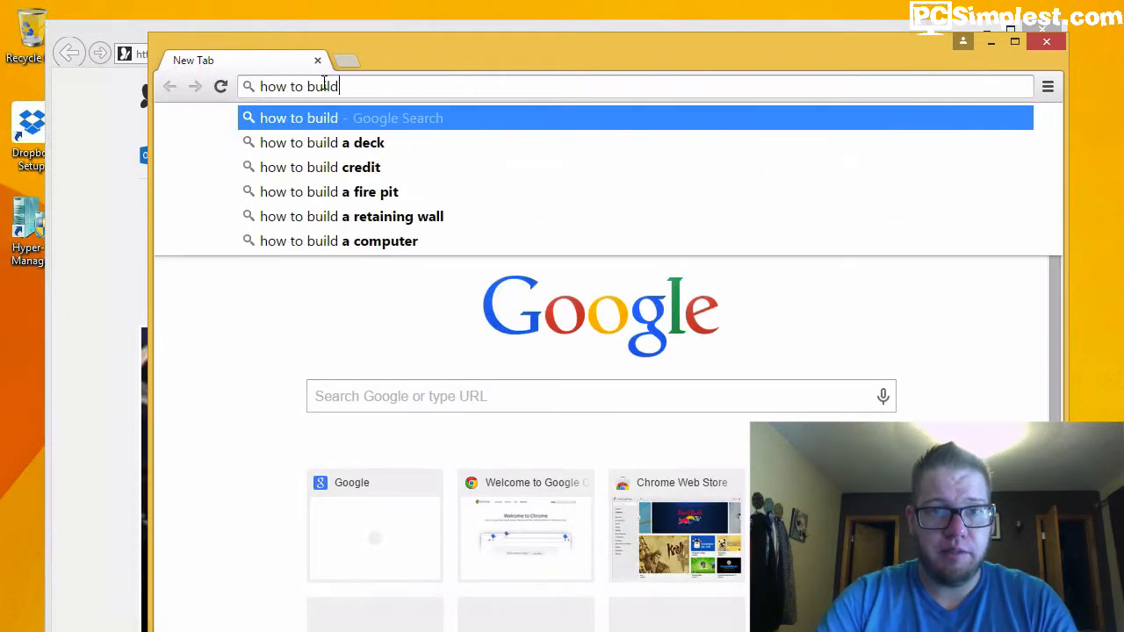
{"action": "key", "text": "Return"}
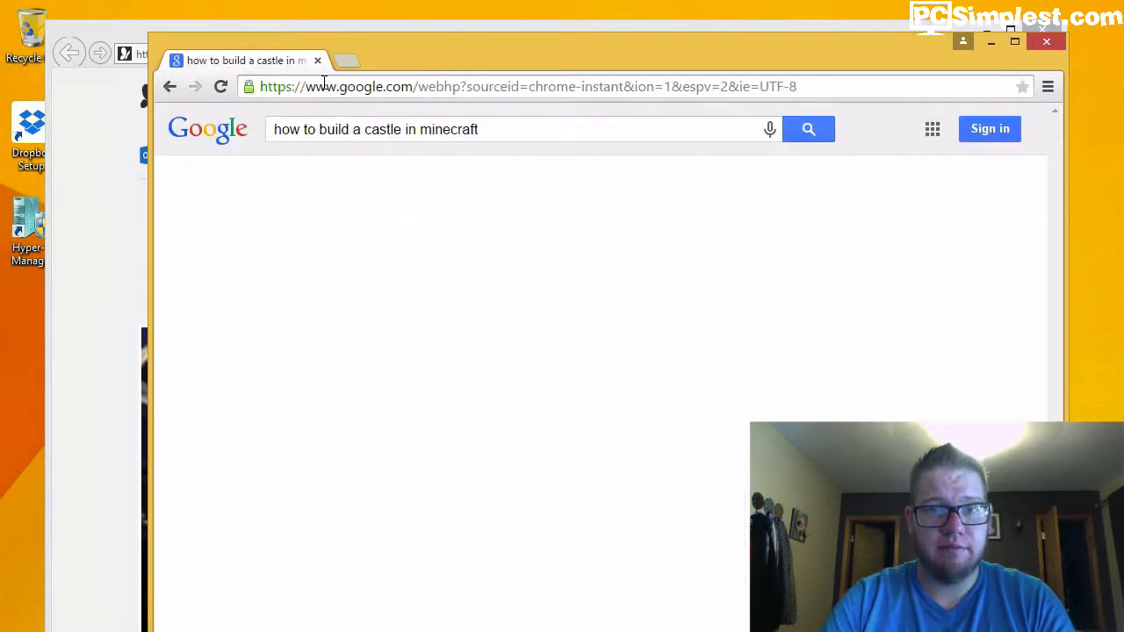
{"action": "left_click", "coordinate": [807, 129]}
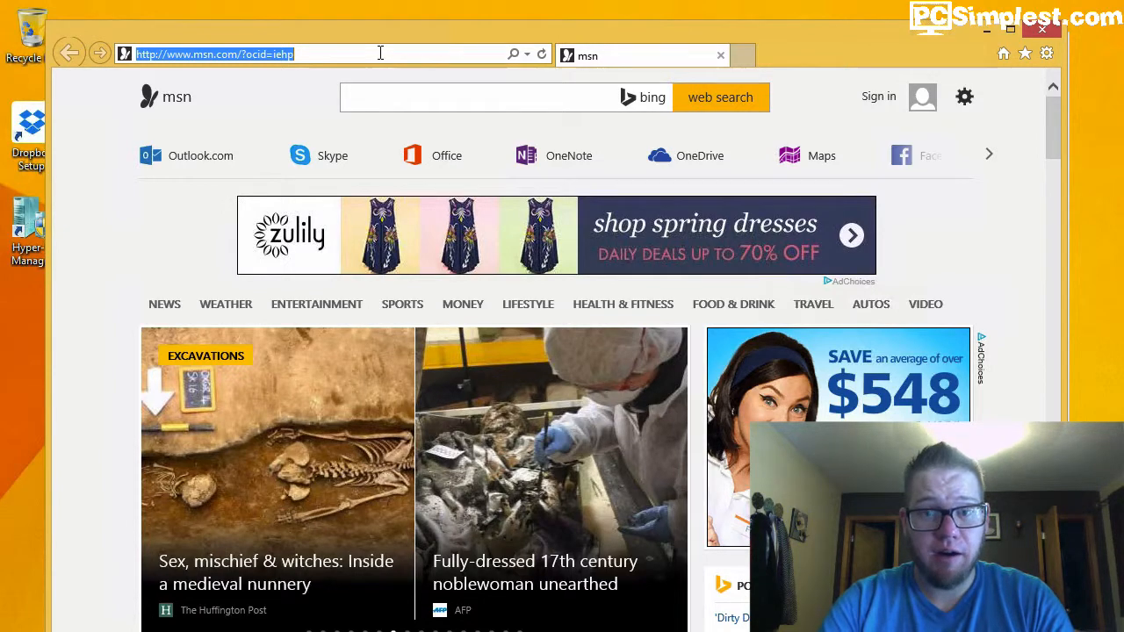
Run 'how to search the internet' from Internet Explorer's address bar
{"action": "type", "text": "how to sa"}
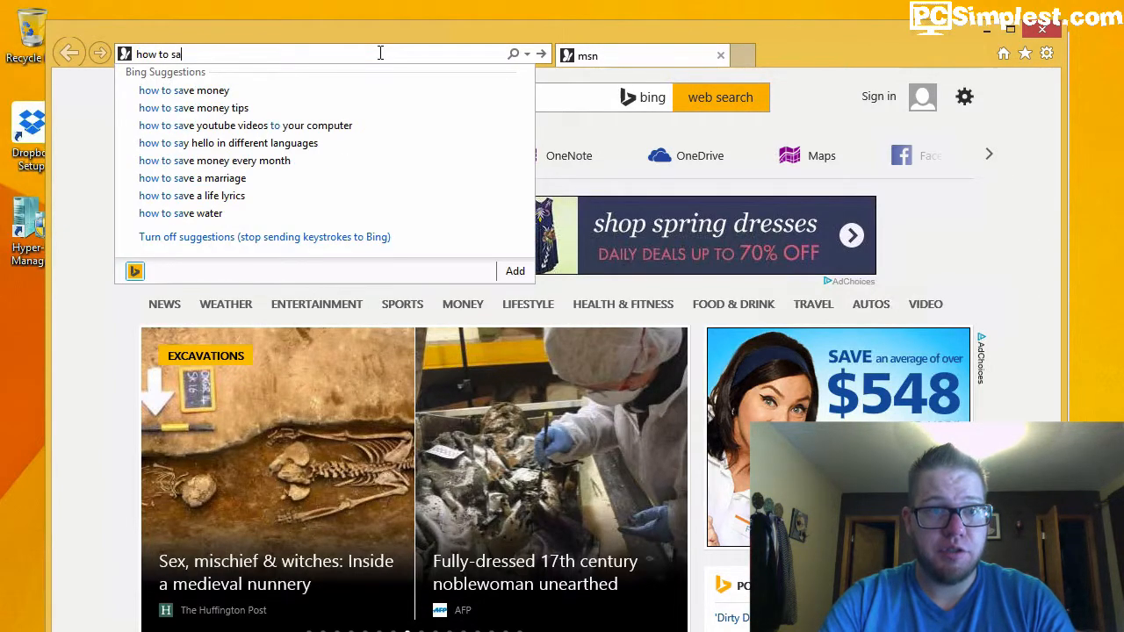
{"action": "type", "text": "earch the internet"}
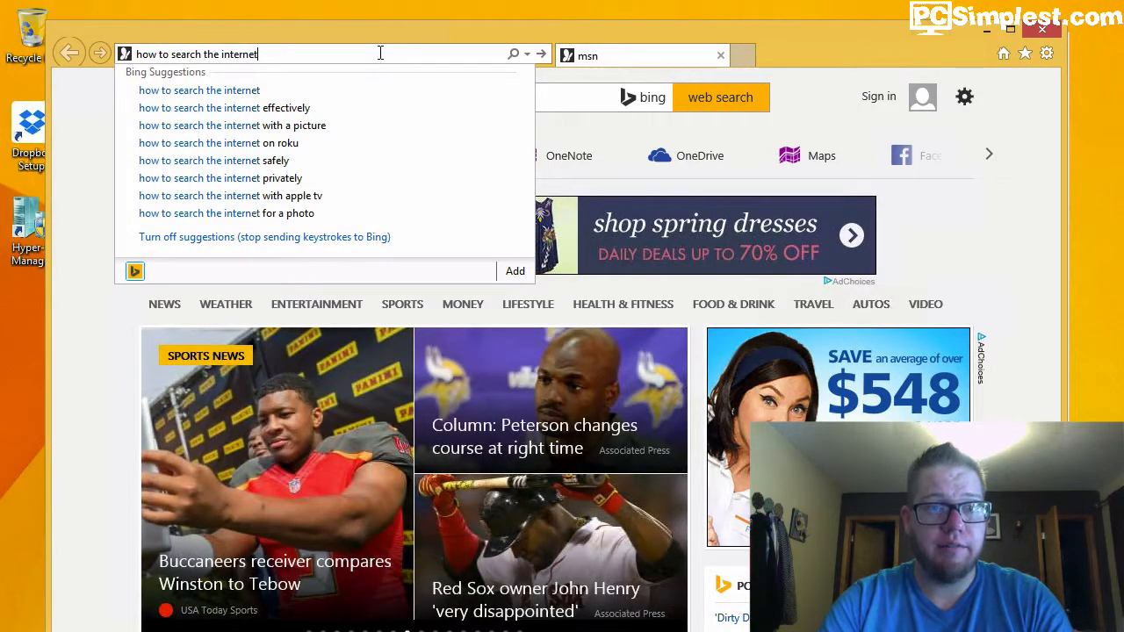
{"action": "key", "text": "Return"}
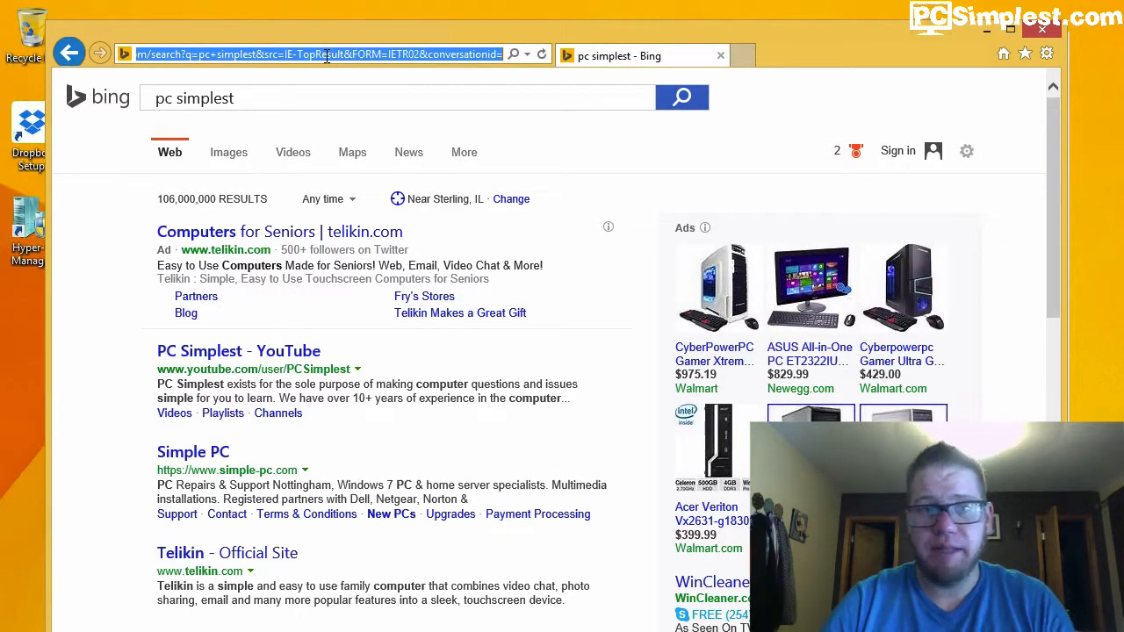
Search 'searching' from the IE address bar, then select the results URL
{"action": "type", "text": "searching"}
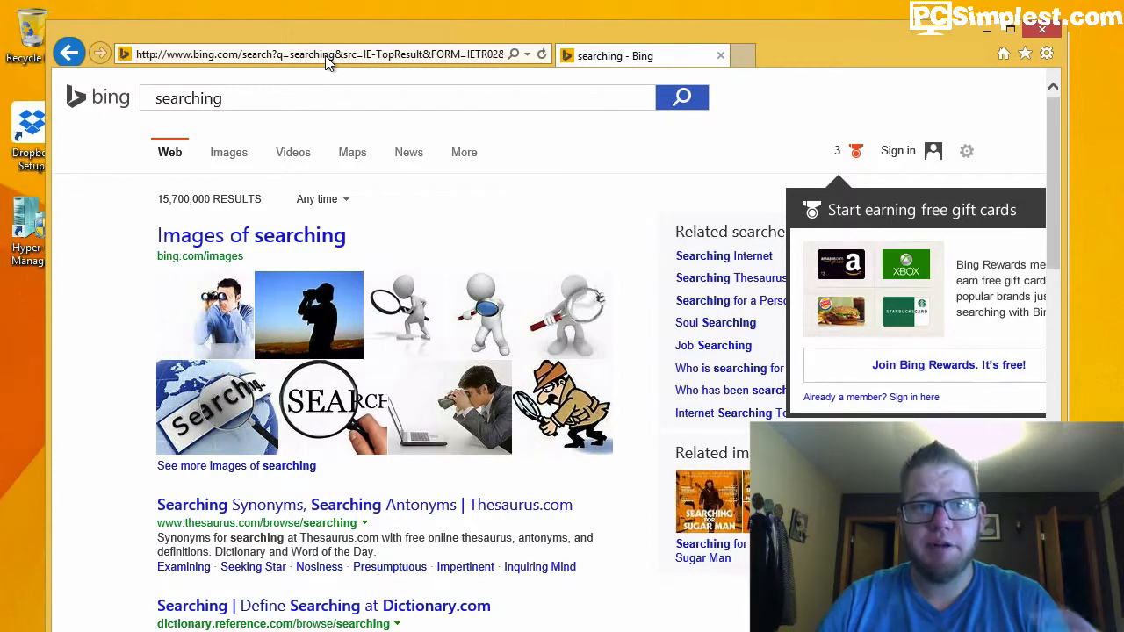
{"action": "left_click", "coordinate": [325, 55]}
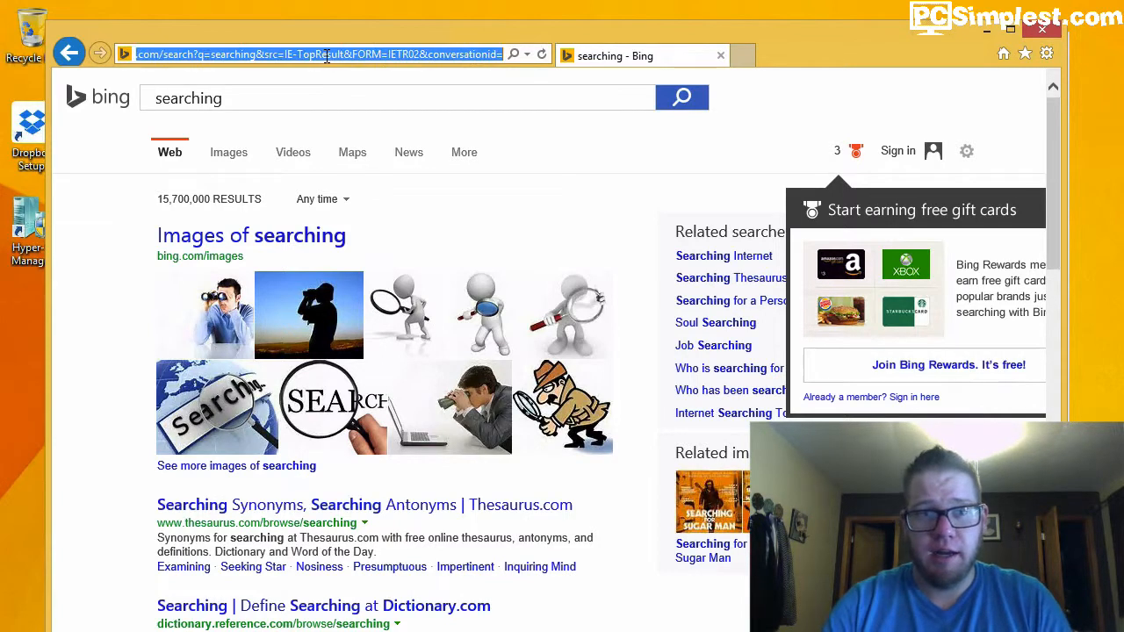